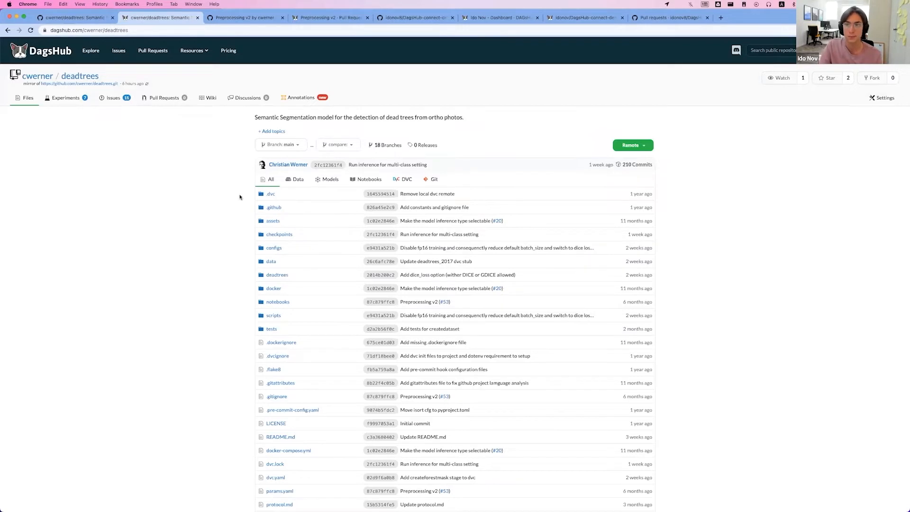
Browse the deadtrees mirror's DVC-tracked files and experiments list, then return to the file list.
left_click(831, 77)
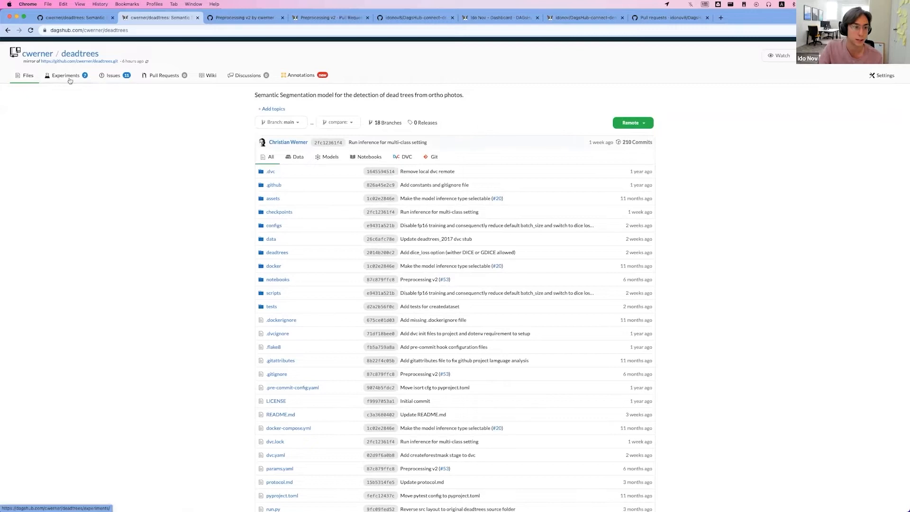
left_click(406, 157)
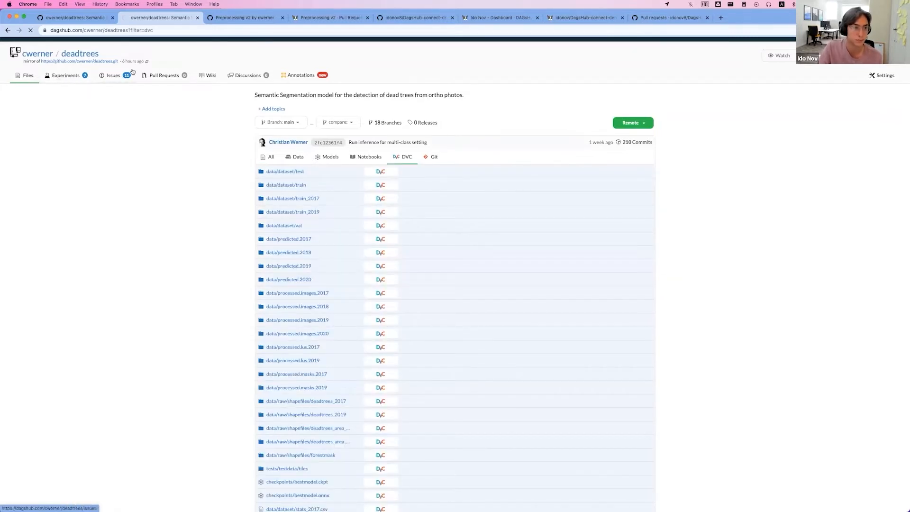
left_click(65, 75)
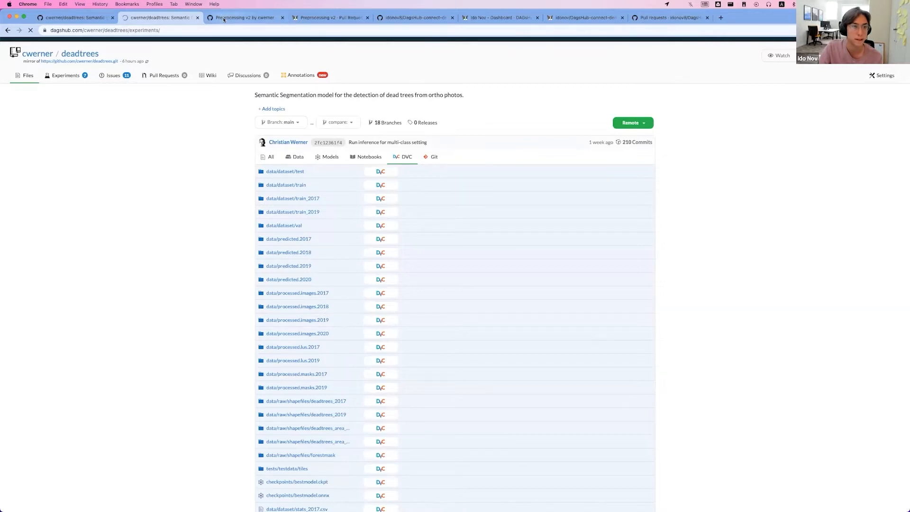
left_click(65, 98)
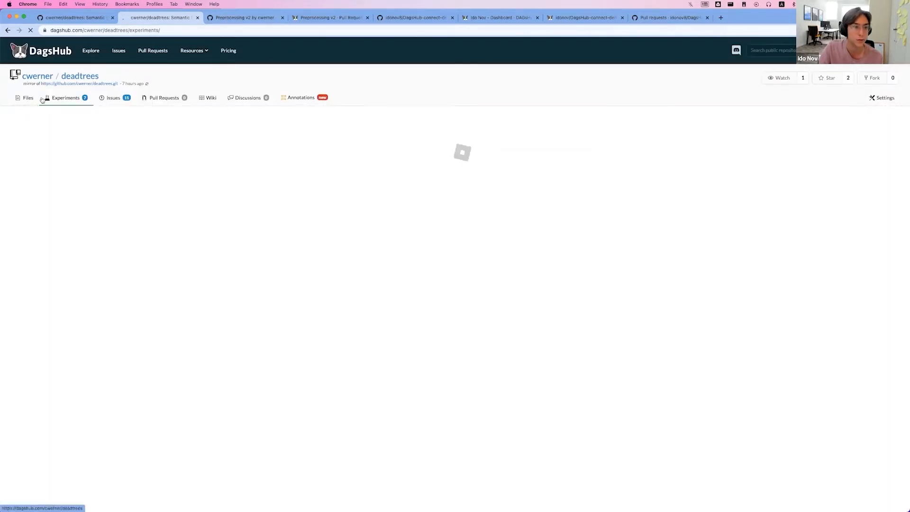
left_click(65, 98)
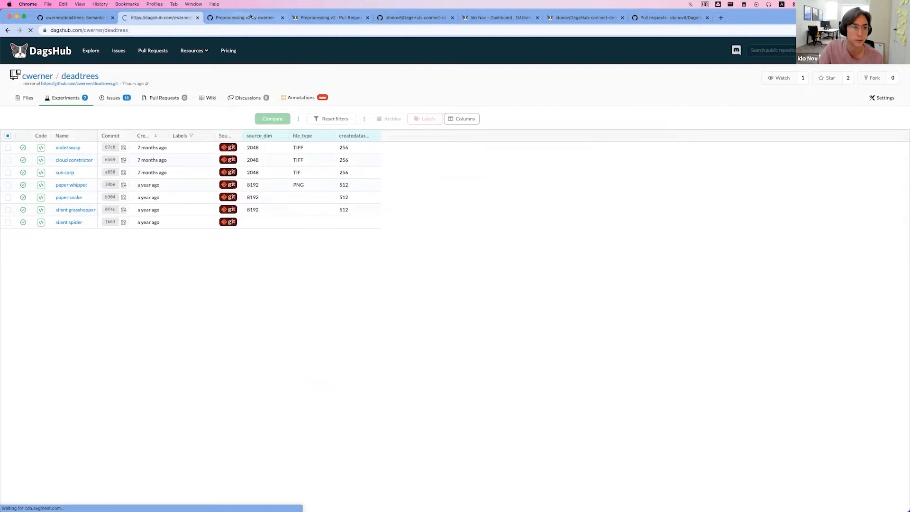
left_click(28, 98)
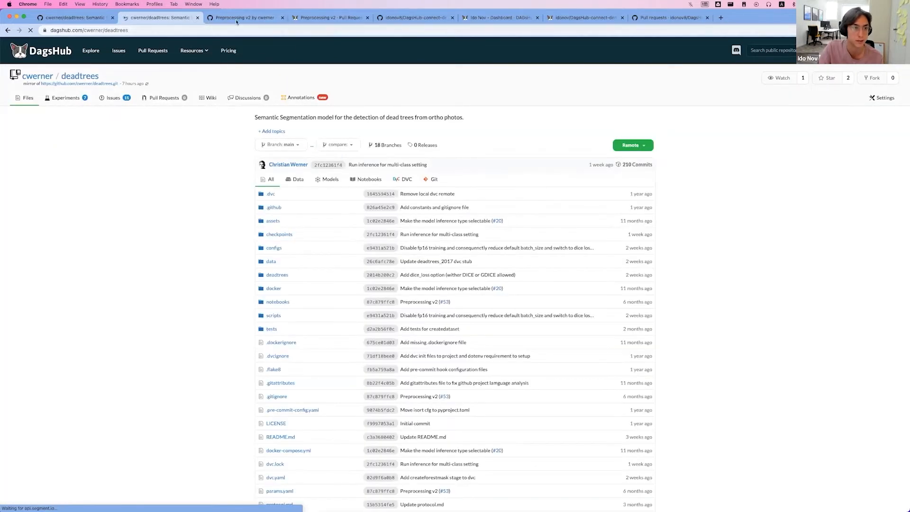
Review the Preprocessing v2 pull request on GitHub.
left_click(244, 18)
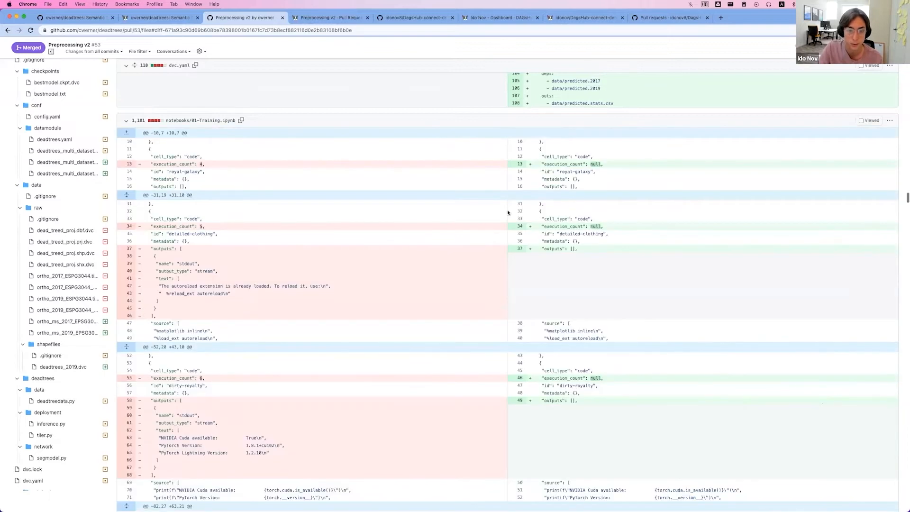
scroll("down", 3)
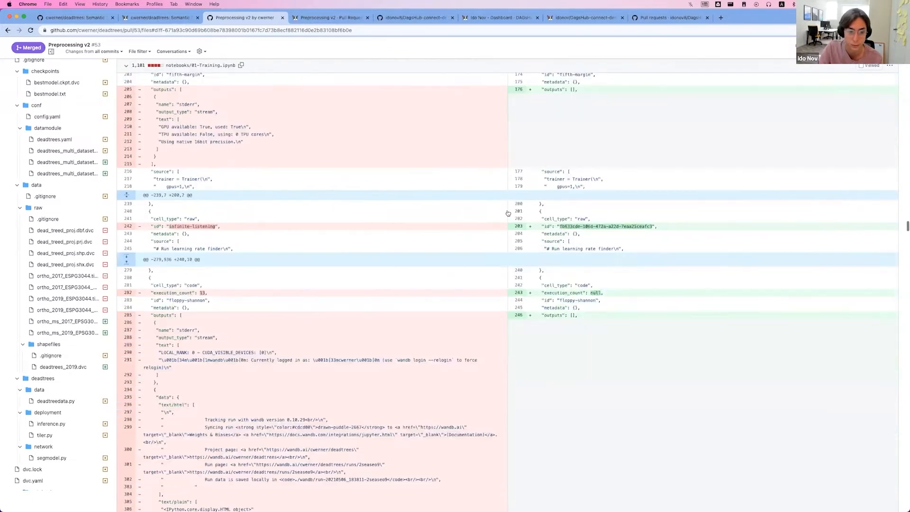
scroll("down", 3)
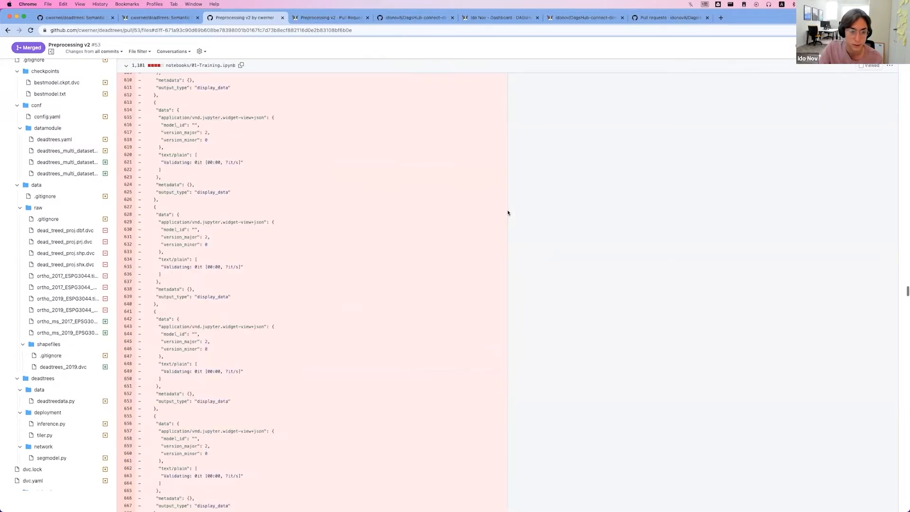
scroll("down", 3)
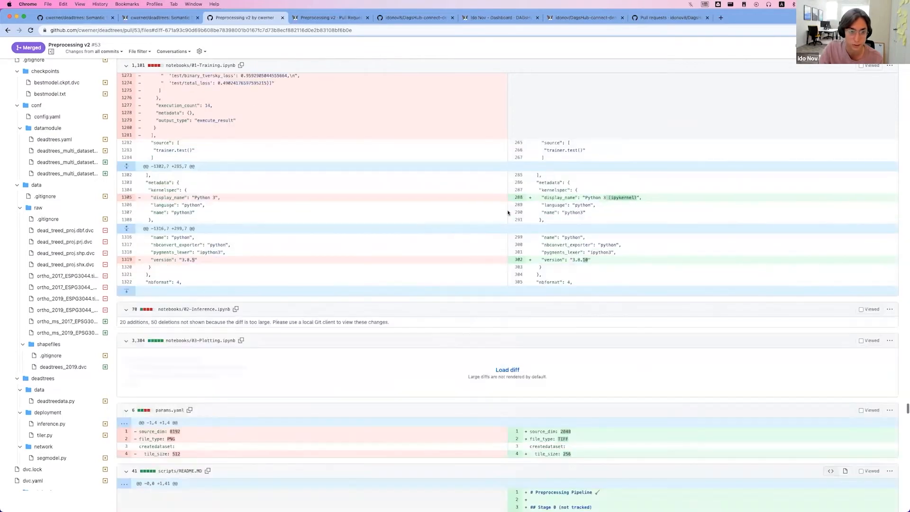
scroll("down", 3)
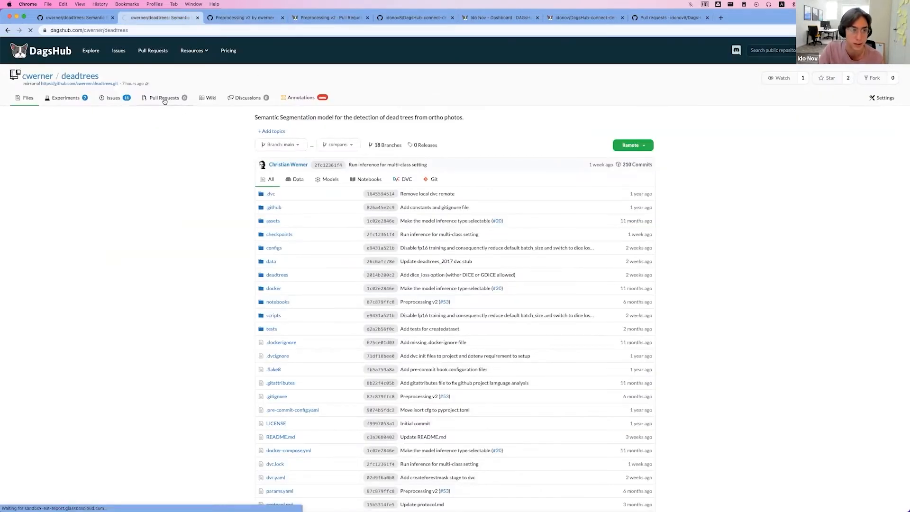
List the mirror's closed pull requests and view the Preprocessing v2 notebook diff.
left_click(164, 97)
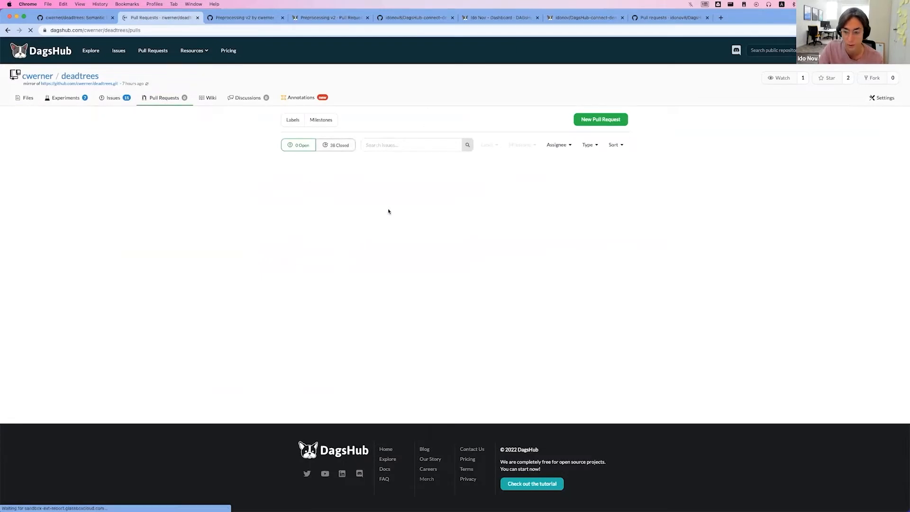
left_click(336, 145)
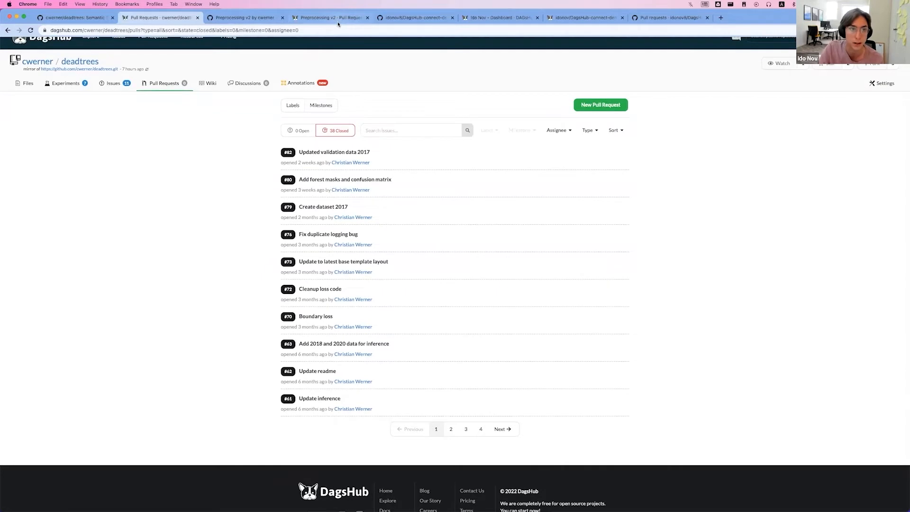
left_click(331, 18)
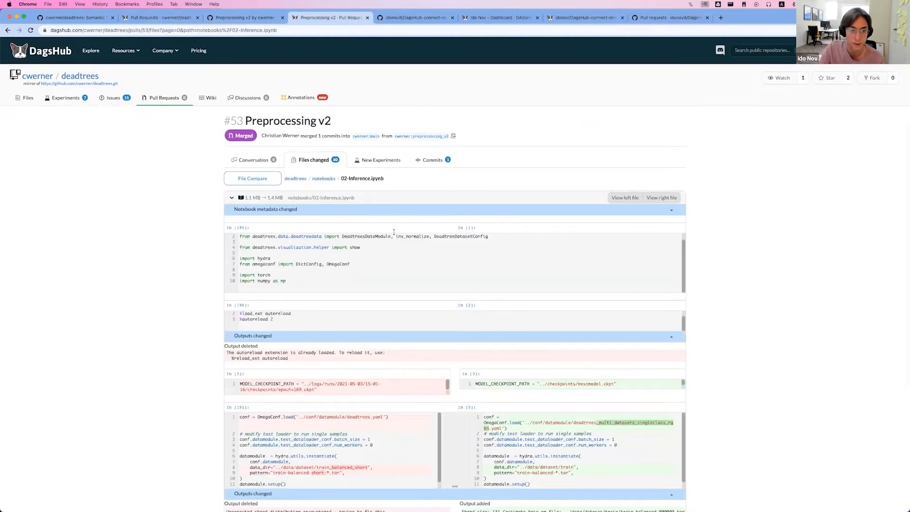
scroll("down", 3)
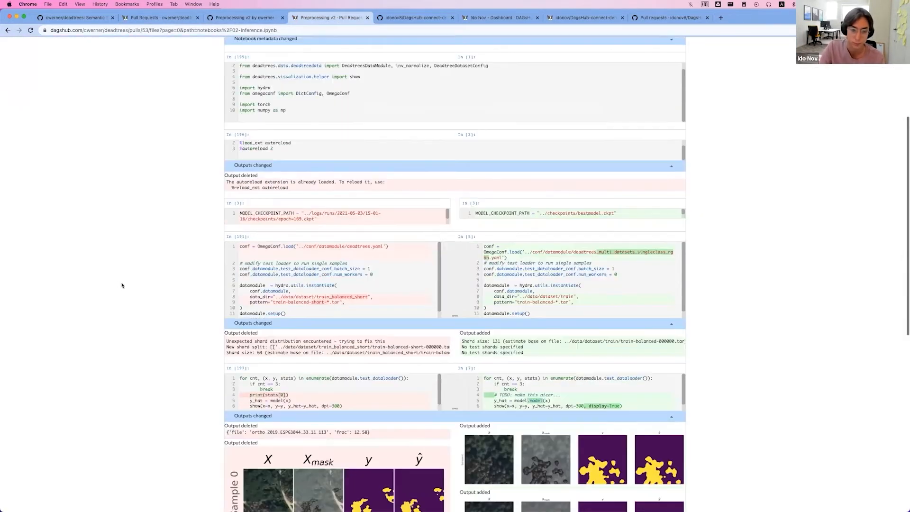
scroll("down", 3)
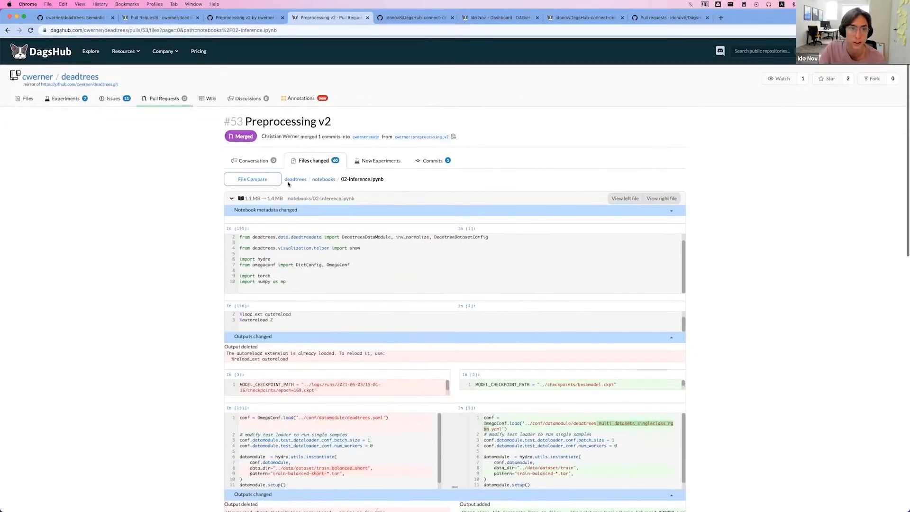
left_click(414, 17)
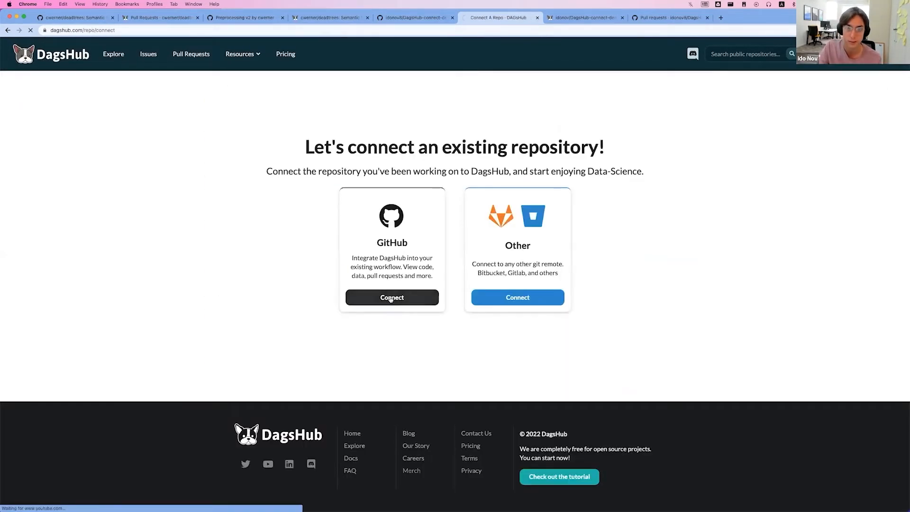
Choose to connect an existing GitHub repository and authorize DagsHub on GitHub.
left_click(392, 297)
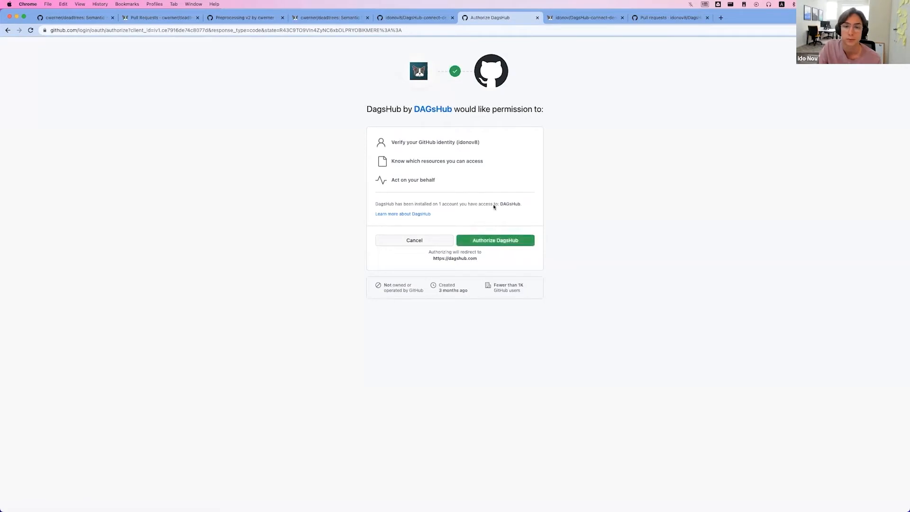
left_click(495, 240)
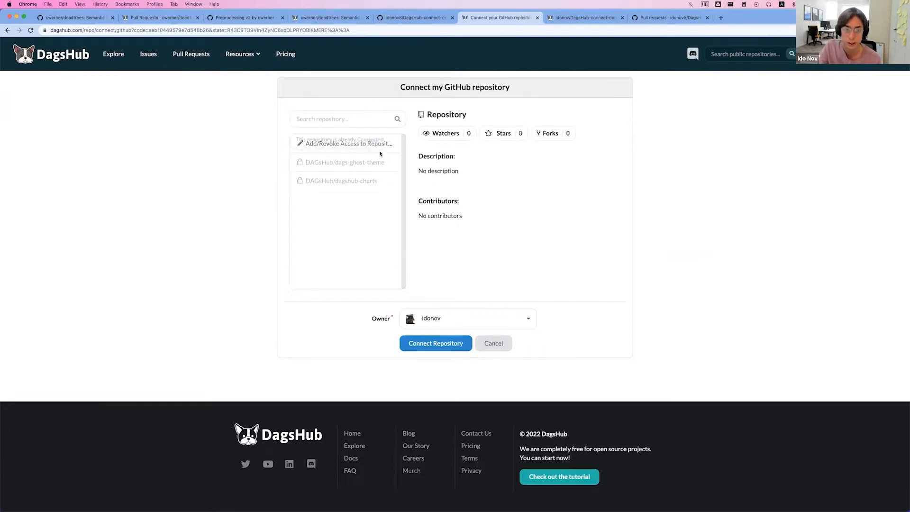
mouse_move(349, 143)
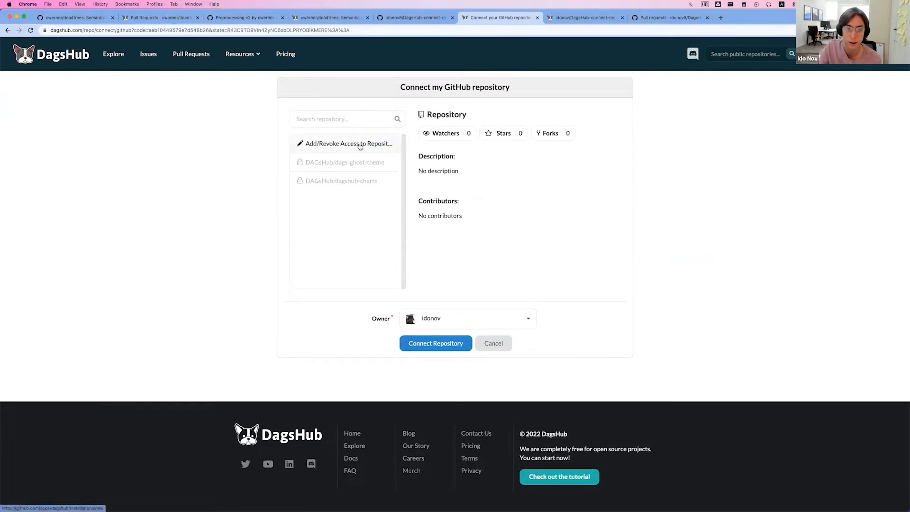
Use Add/Revoke Access to Repositories to grant DagsHub access to more repositories.
left_click(348, 143)
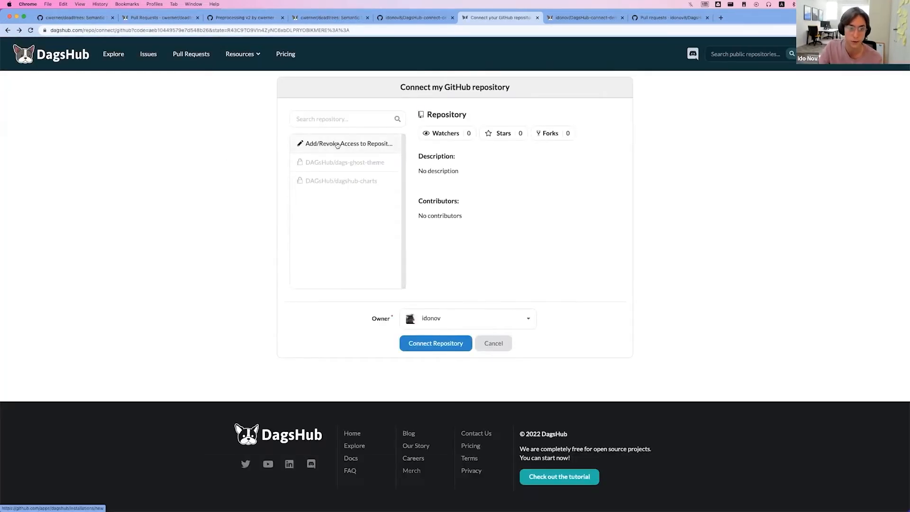
left_click(349, 143)
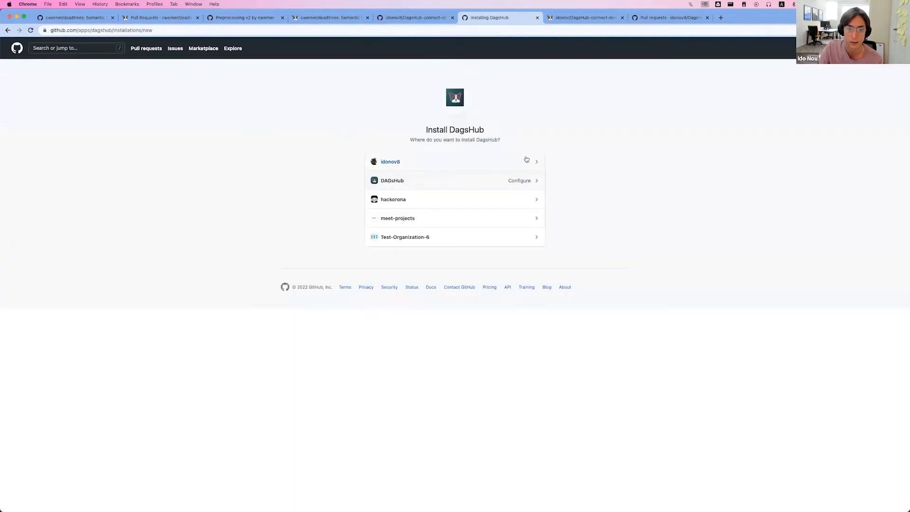
Install DagsHub on the personal account for DagsHub-connect-demo and DagsHub-connect-demo-bare only.
left_click(391, 161)
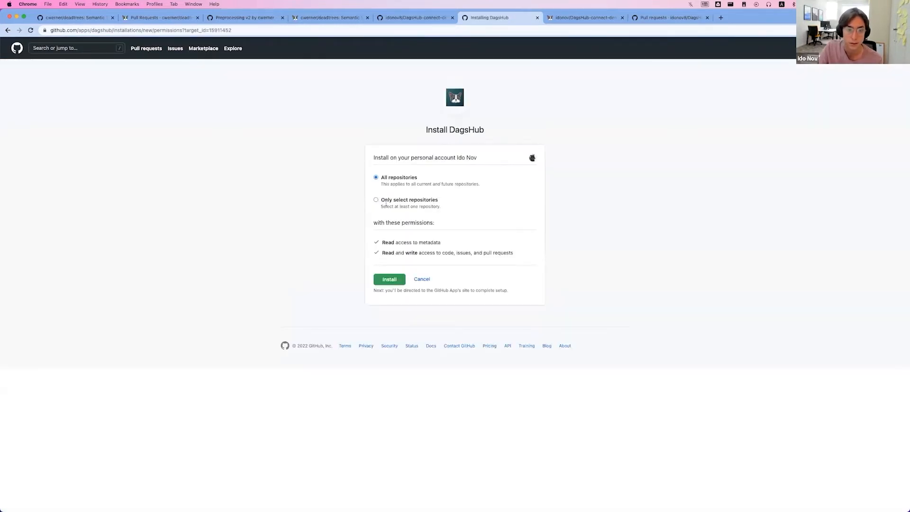
left_click(376, 199)
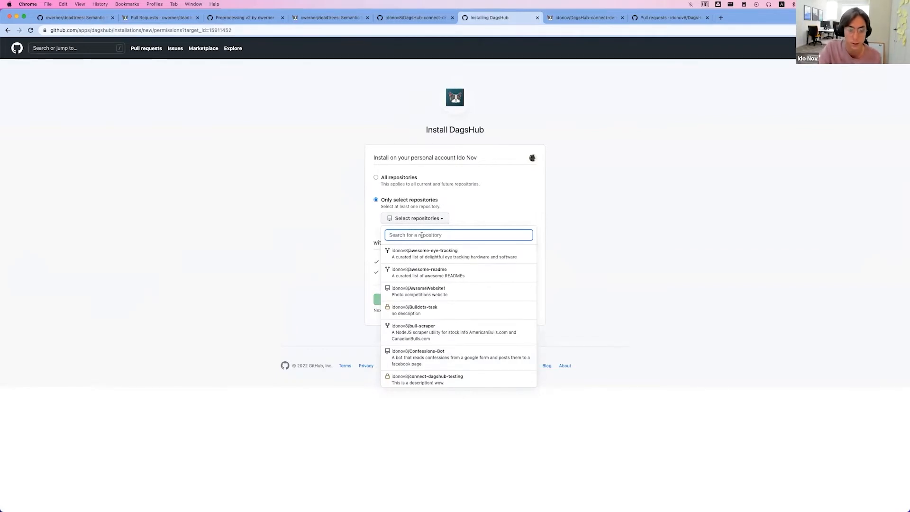
type("dagshub")
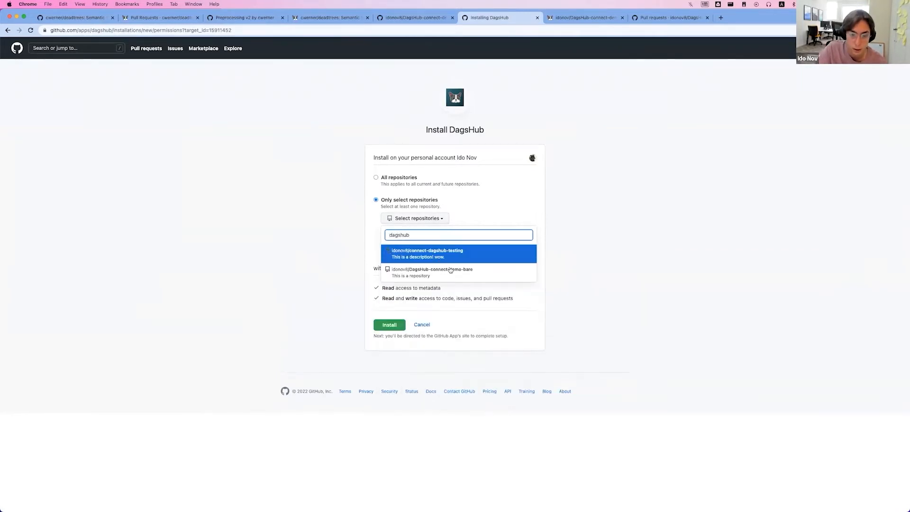
left_click(389, 325)
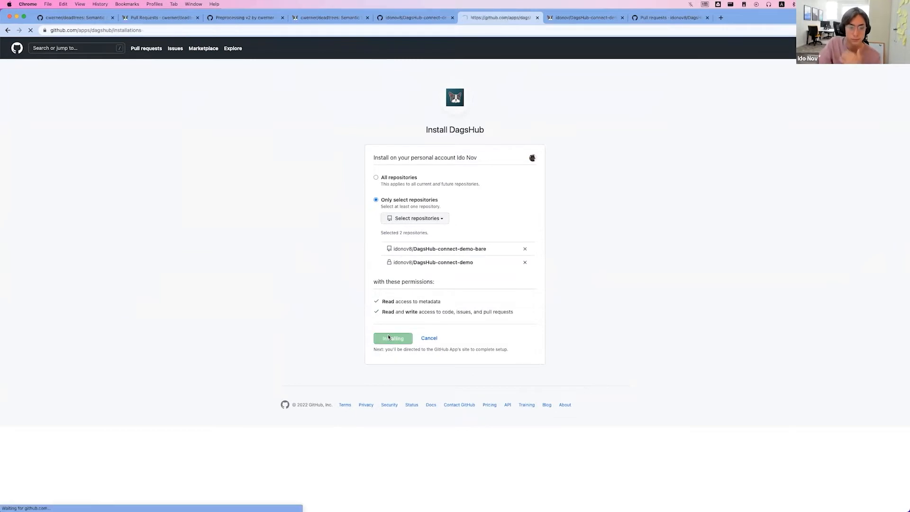
left_click(393, 338)
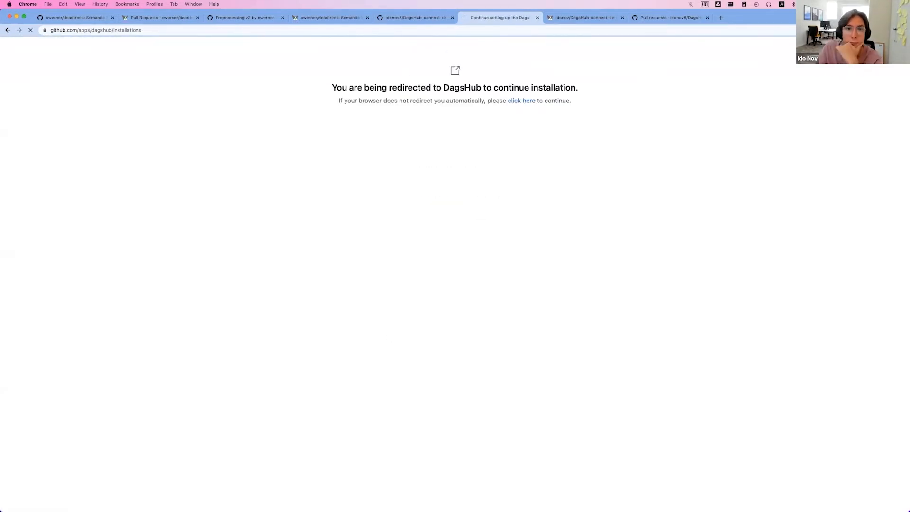
left_click(521, 100)
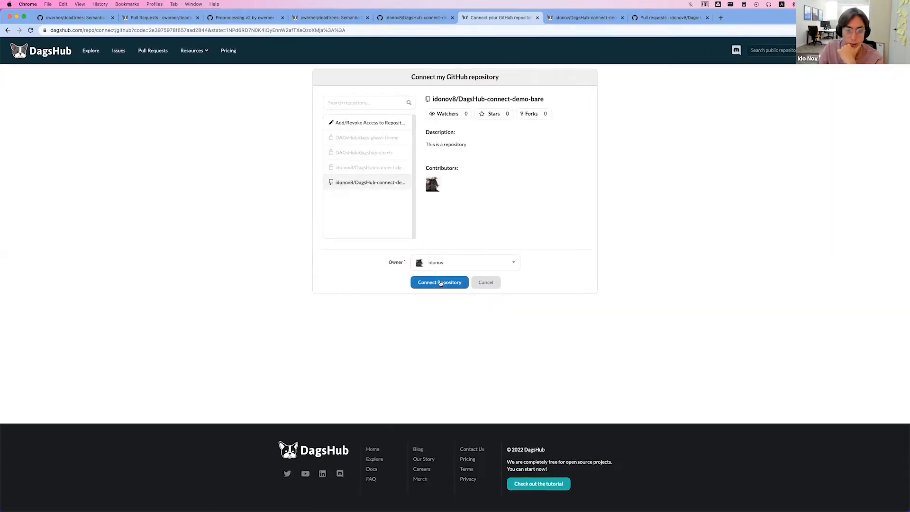
Connect DagsHub-connect-demo-bare from the Connect my GitHub repository dialog.
left_click(439, 282)
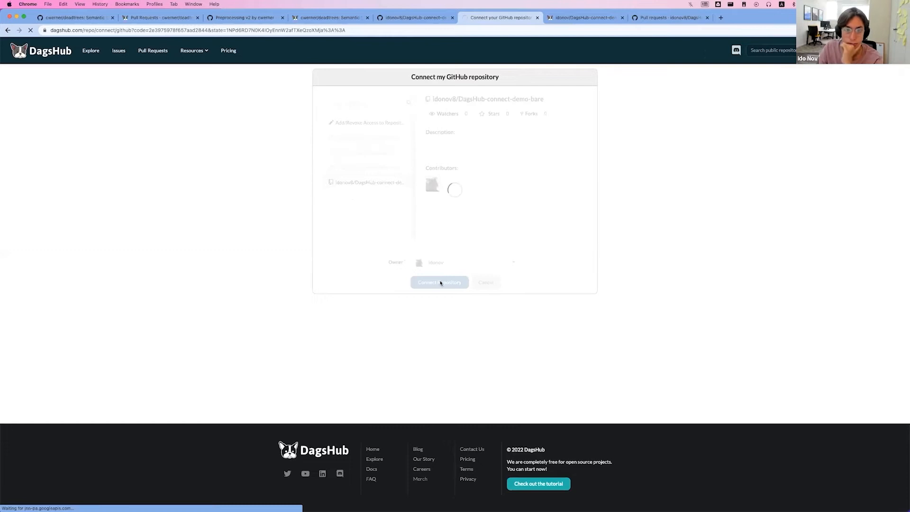
left_click(439, 282)
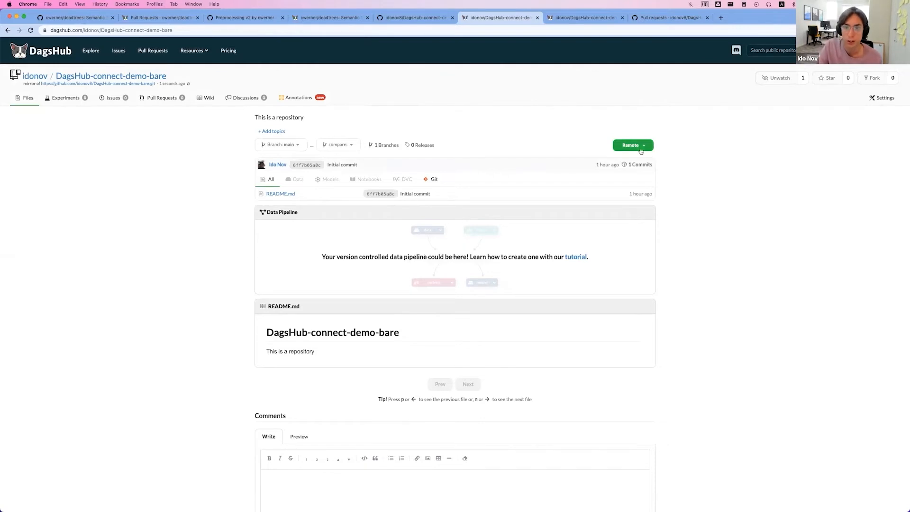
Show the Remote dropdown's Git, DVC and MLflow URLs and select the MLflow address.
left_click(632, 146)
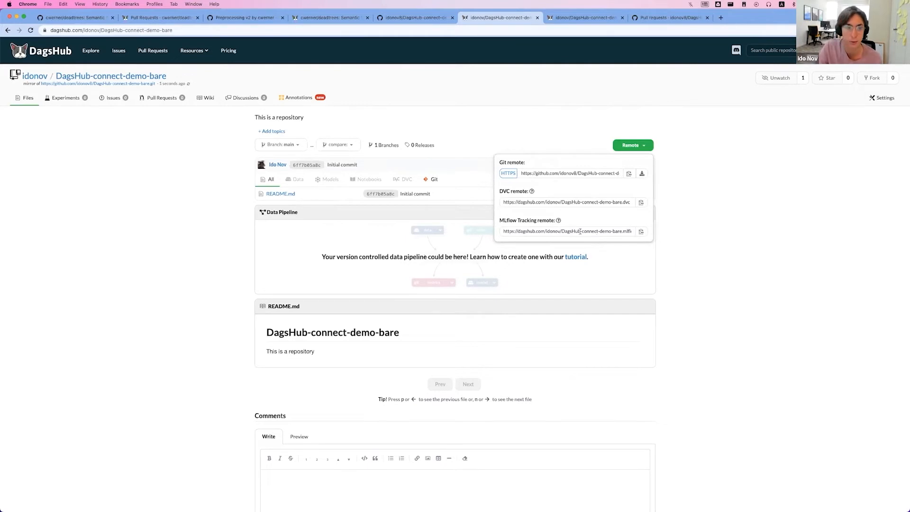
left_click(632, 145)
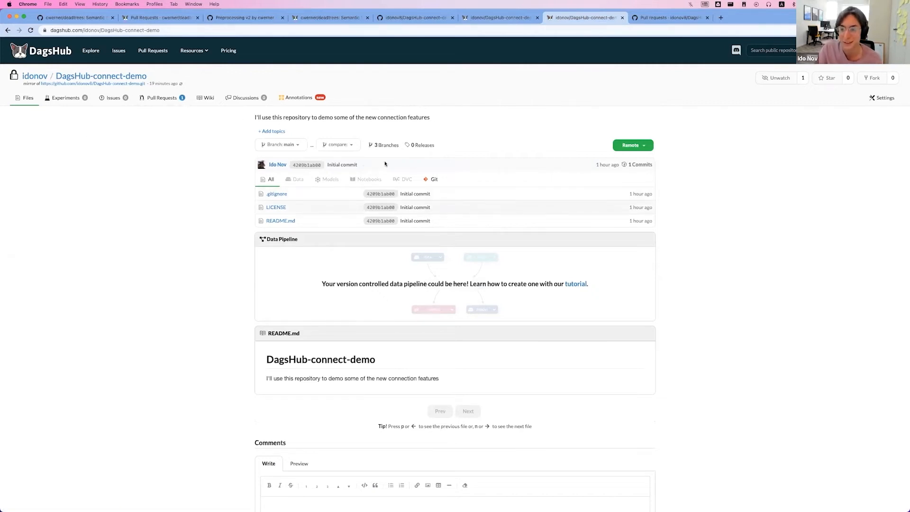
mouse_move(217, 133)
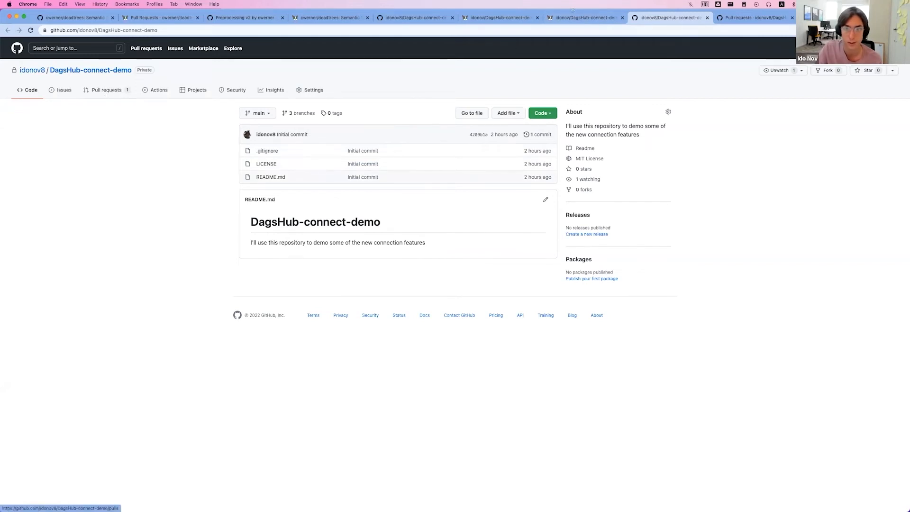
left_click(280, 144)
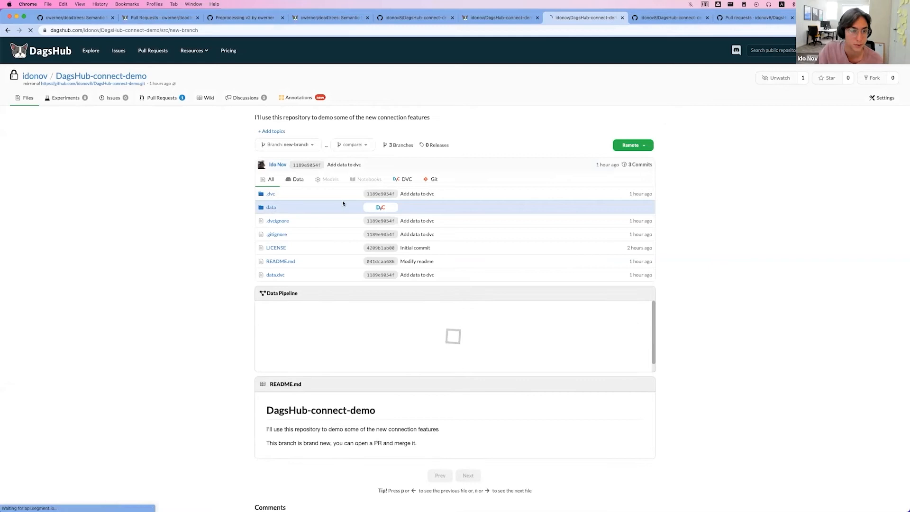
left_click(271, 208)
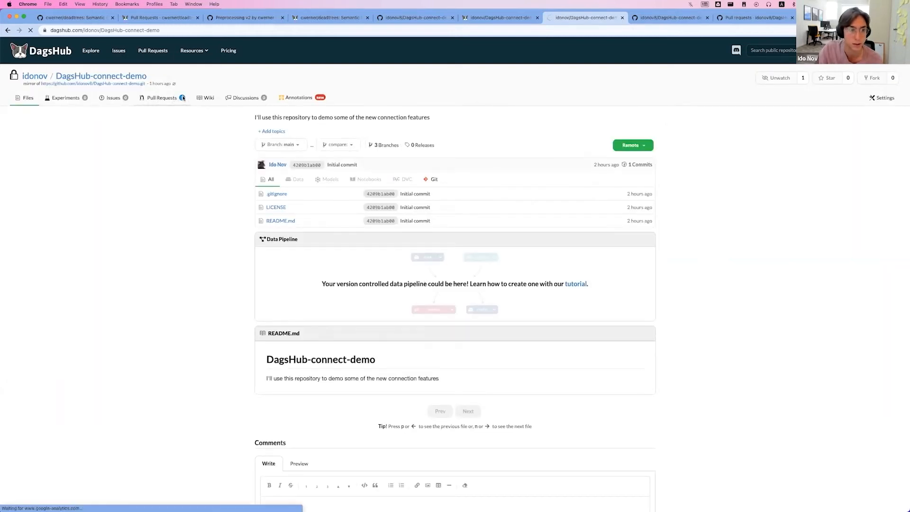
Compare new-branch against main and preview the image added in the data folder.
left_click(162, 98)
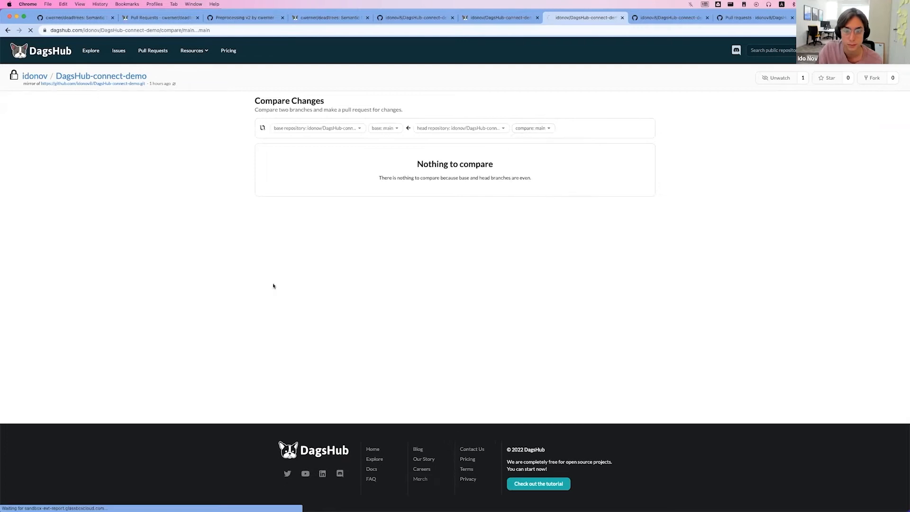
left_click(533, 128)
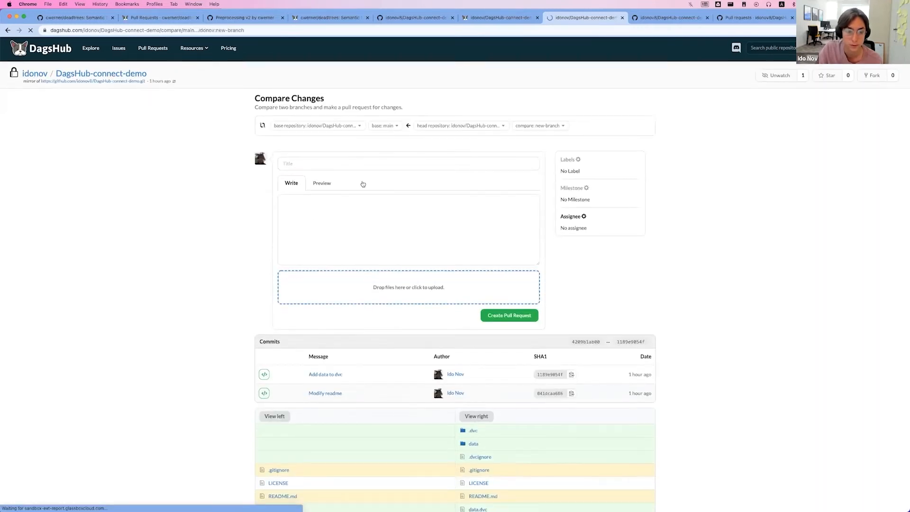
scroll("down", 3)
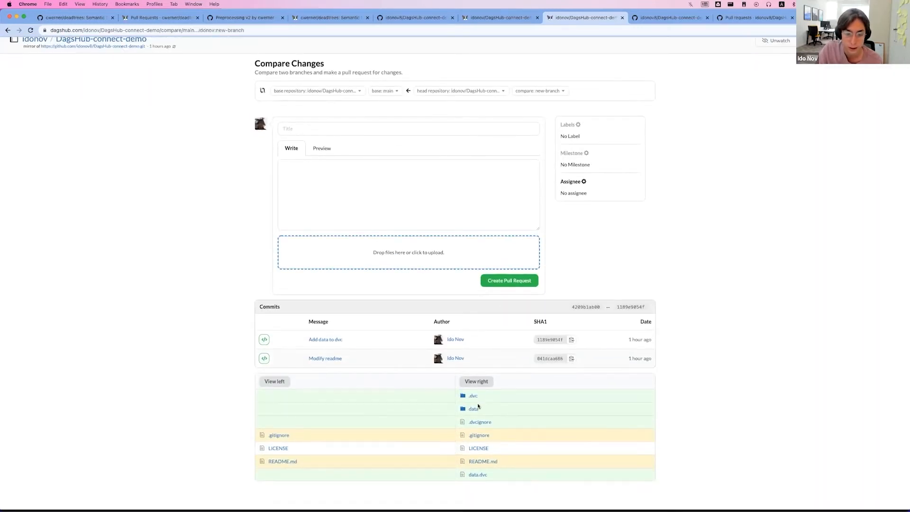
left_click(473, 409)
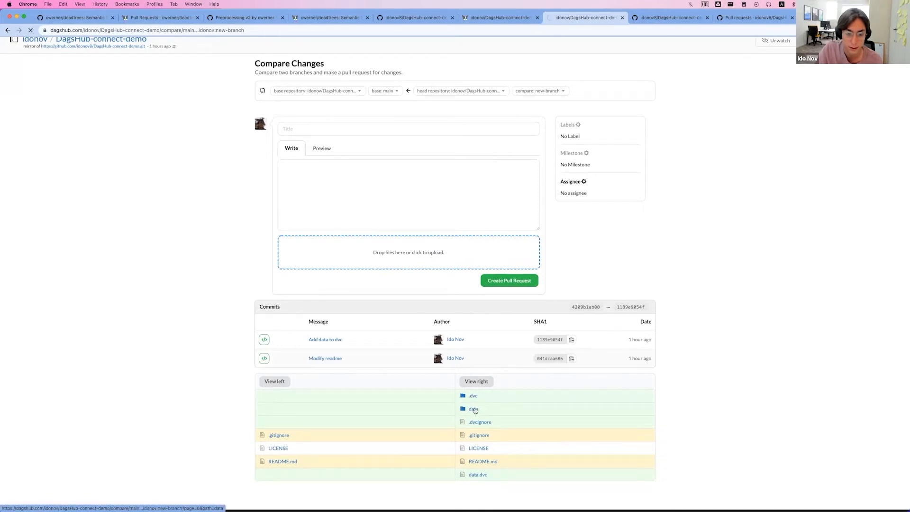
left_click(473, 409)
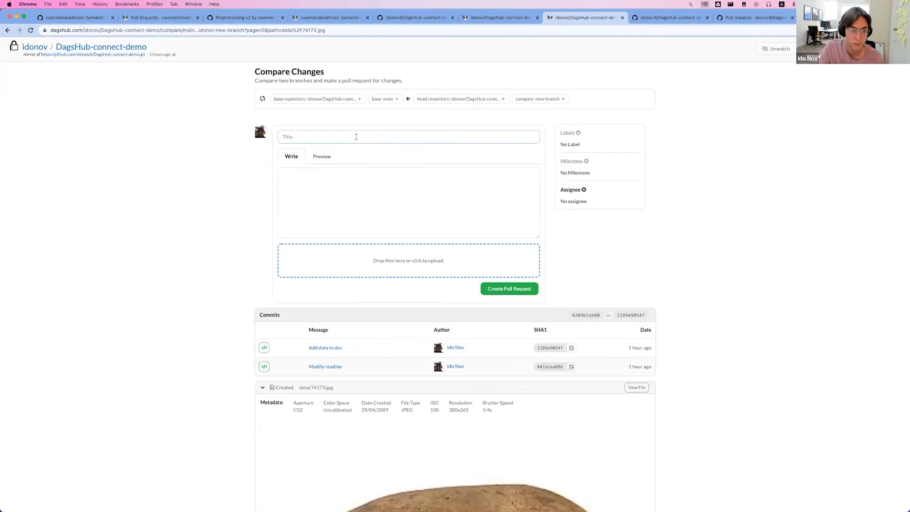
Enter title 'Adding data' and description 'Added potatoes', then create the pull request.
type("A")
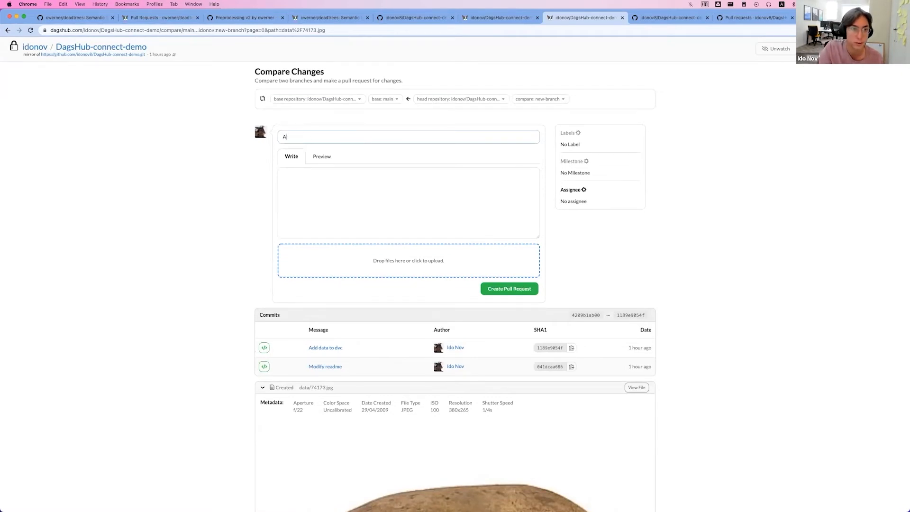
type("dding d")
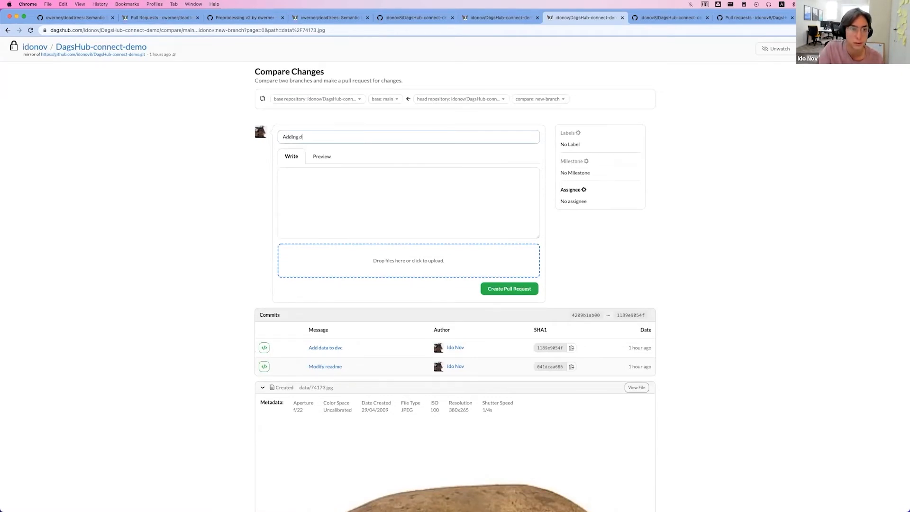
type("ata")
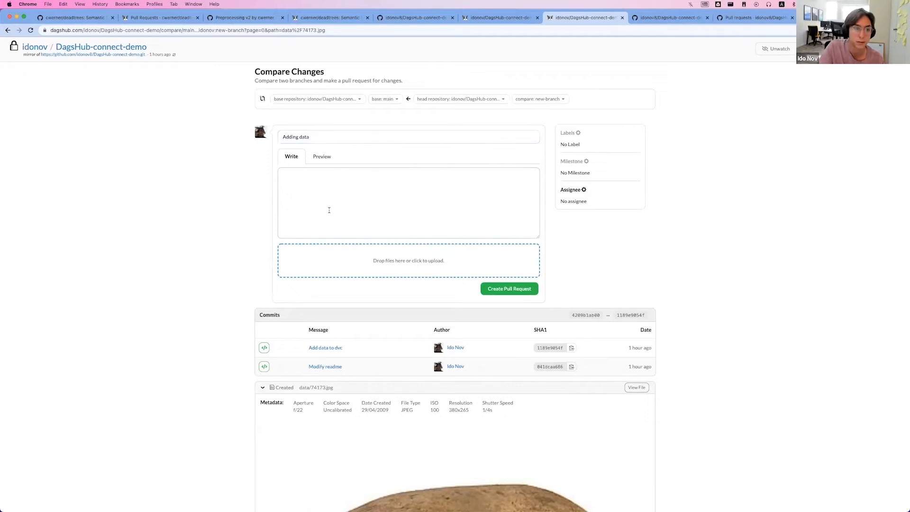
type("Added pi")
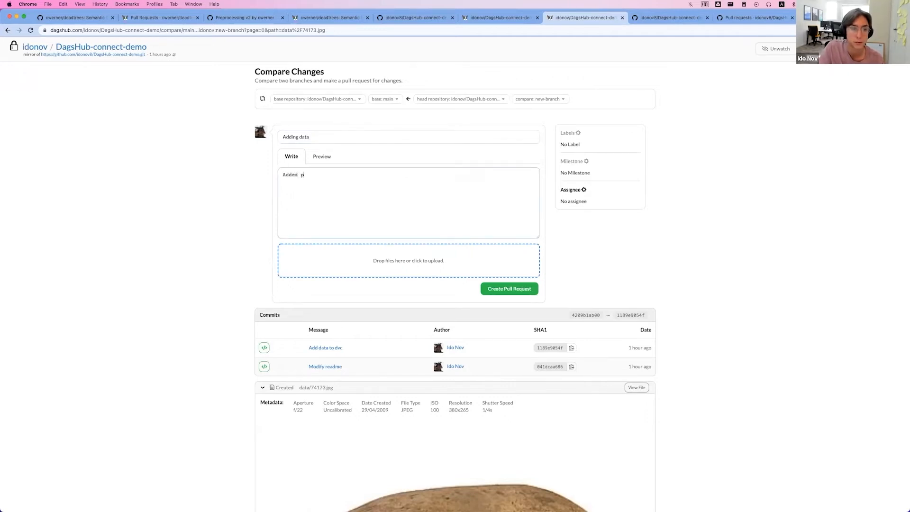
type("otatoes")
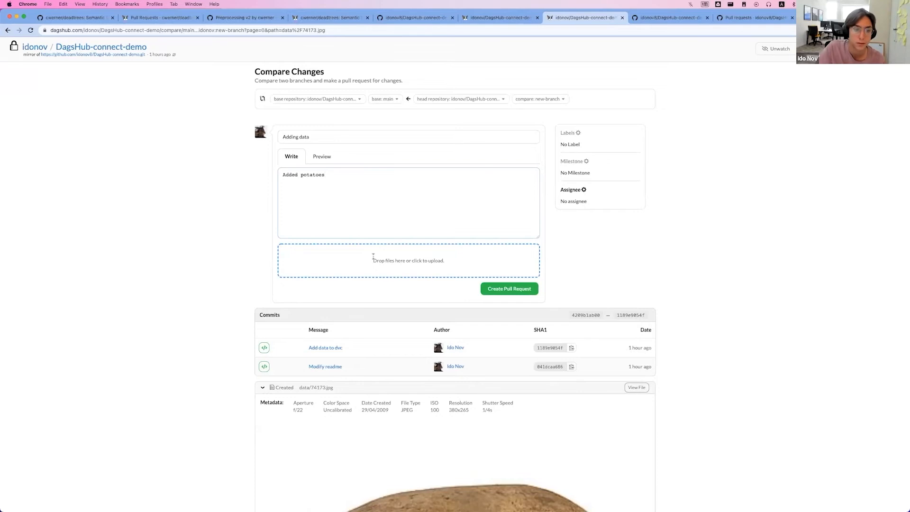
scroll("down", 3)
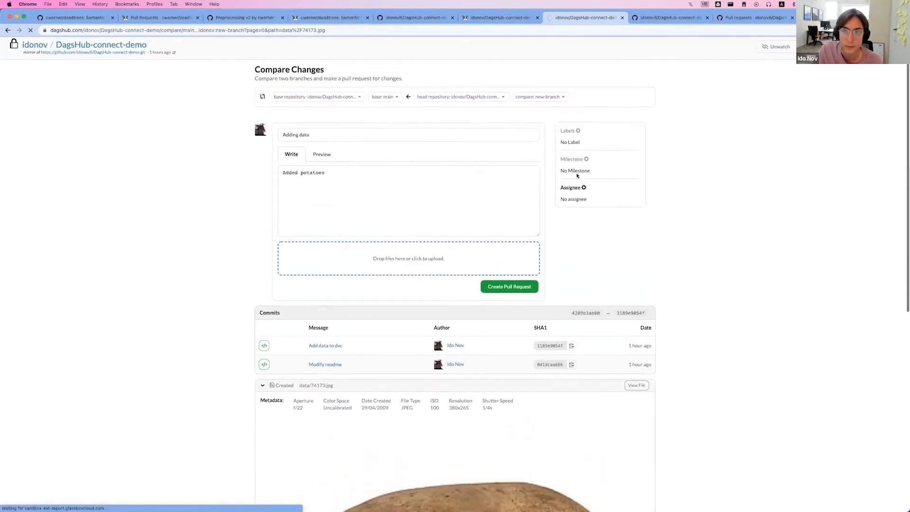
left_click(509, 286)
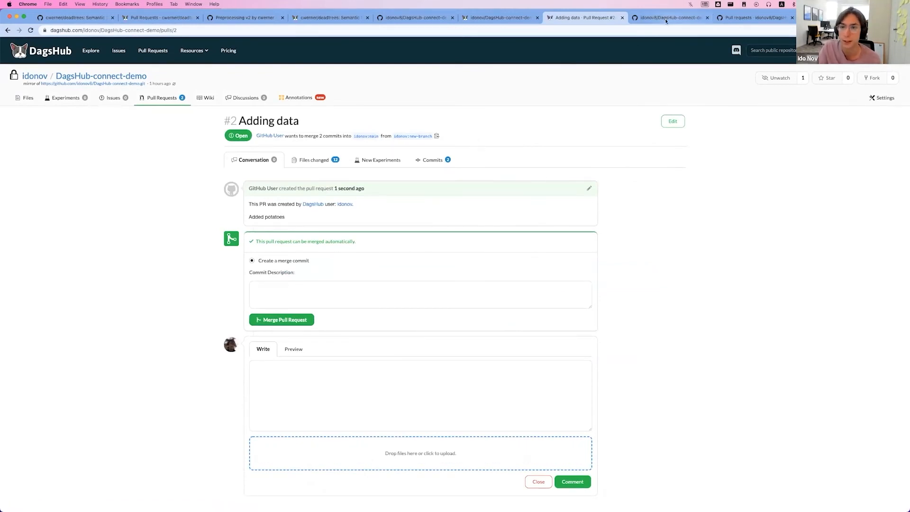
Open the mirrored 'Adding data #2' pull request on GitHub and review its changed files.
left_click(671, 18)
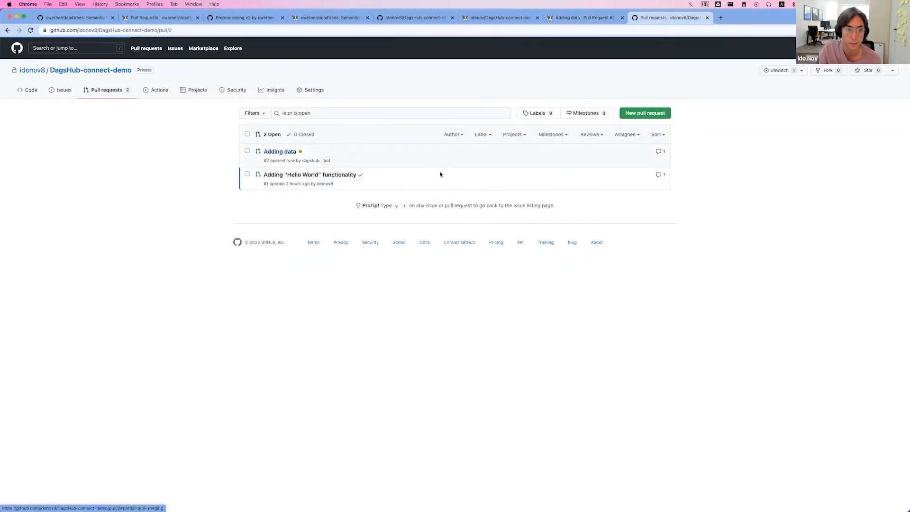
left_click(279, 151)
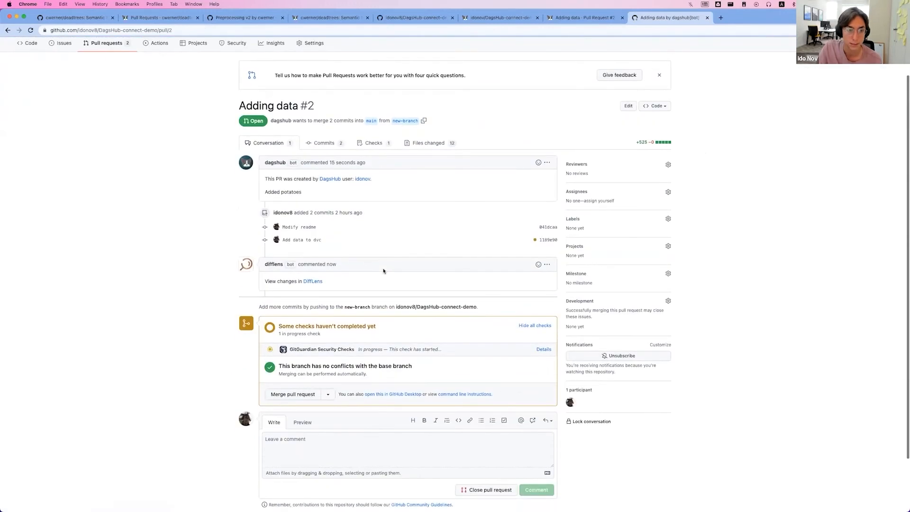
scroll("down", 3)
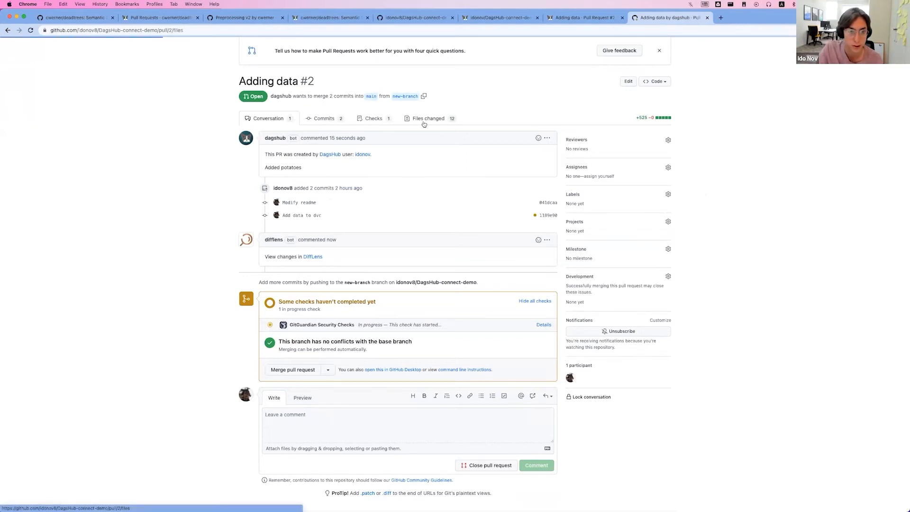
left_click(427, 118)
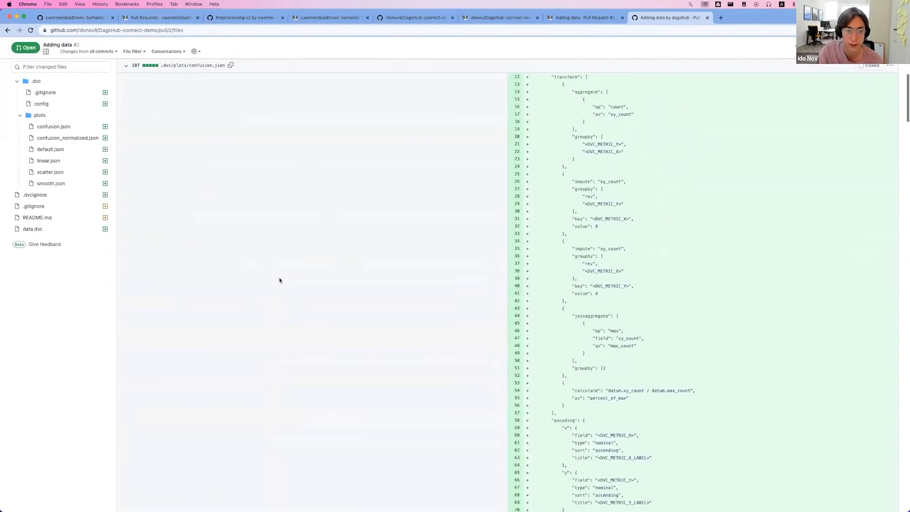
left_click(268, 118)
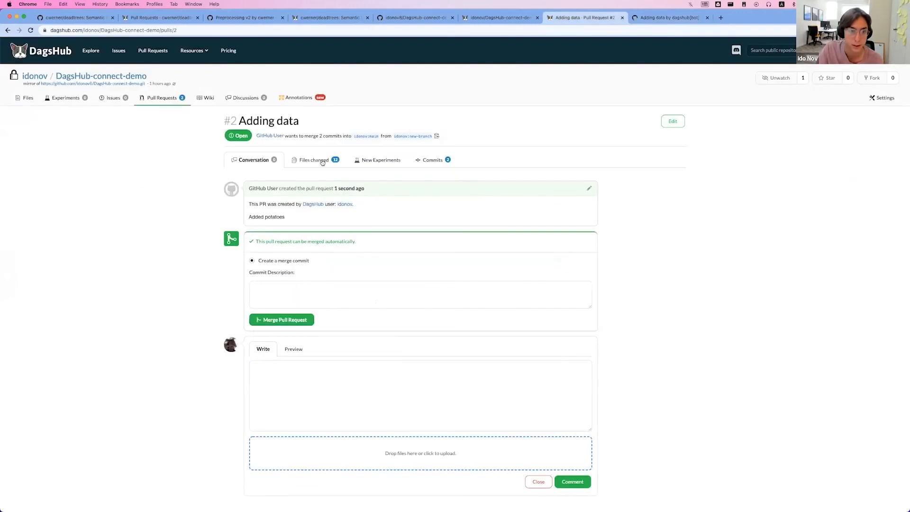
Review pull request #2's changed files, return to the conversation, and merge it into main.
left_click(313, 160)
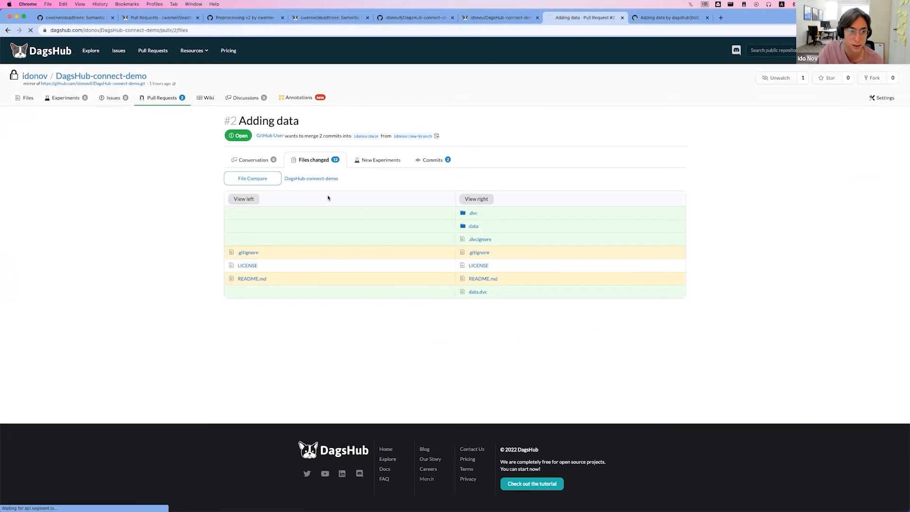
left_click(253, 160)
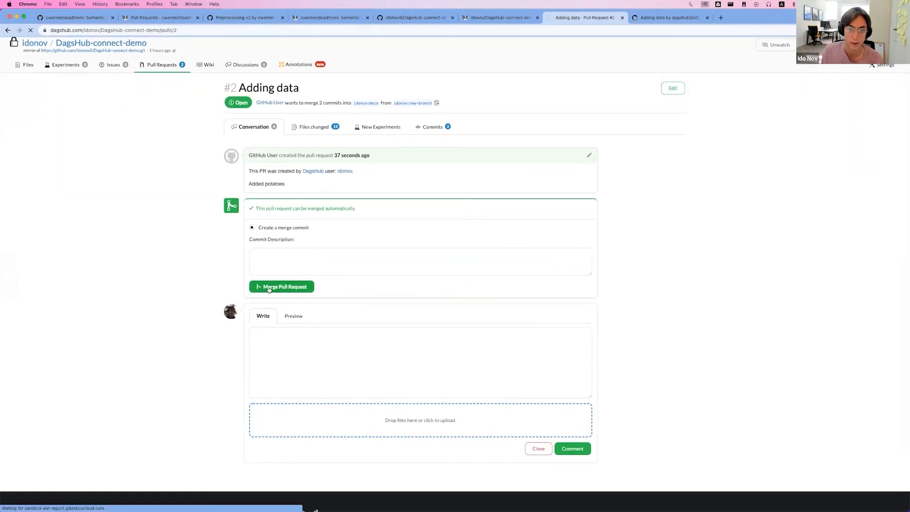
left_click(281, 286)
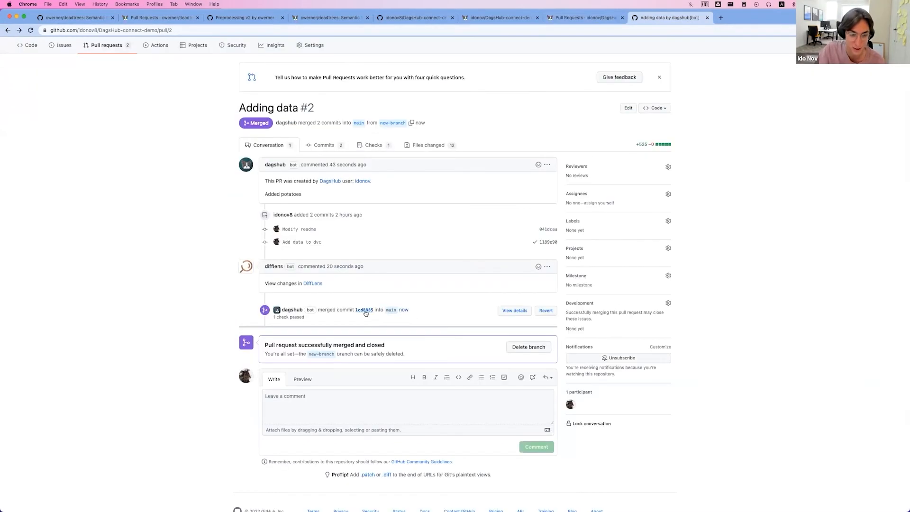